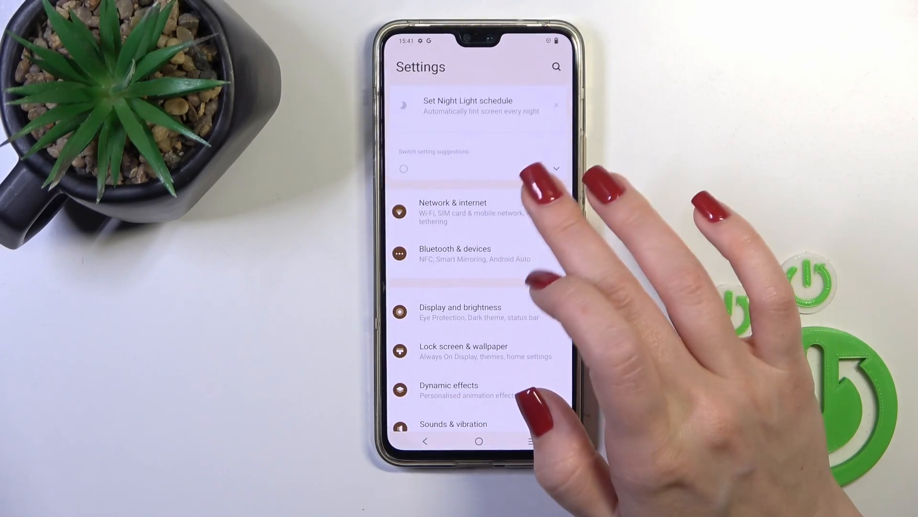
# - Go through Network & internet to the Wi-Fi screen with its list of nearby networks
pyautogui.click(452, 212)
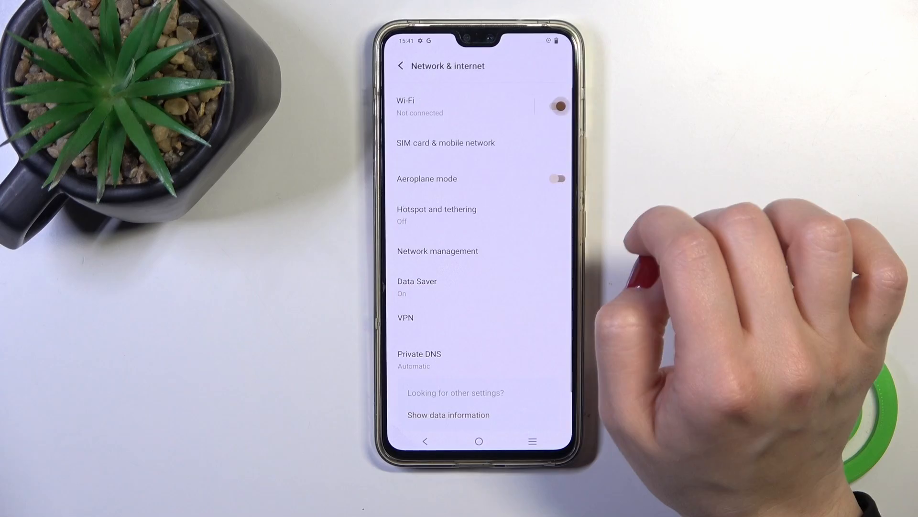
pyautogui.click(419, 105)
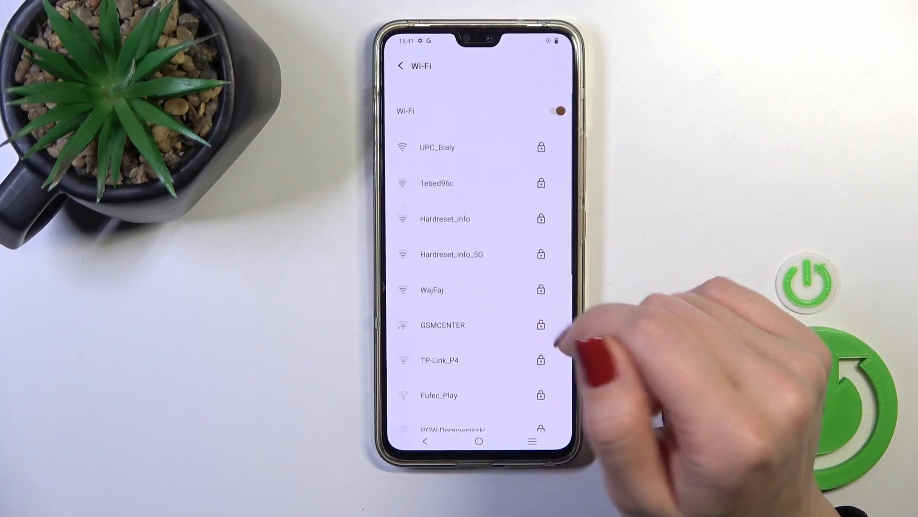
# - Join the secured Hardreset_info network with its password
pyautogui.click(445, 218)
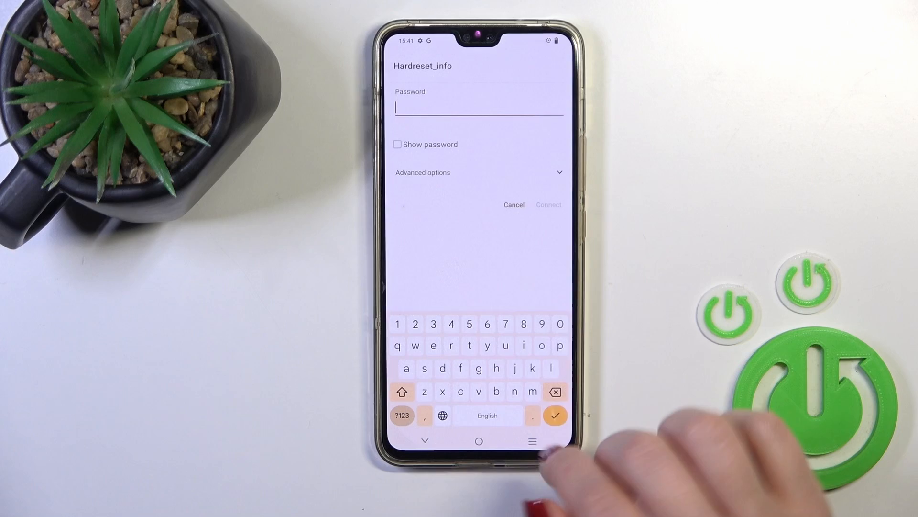
pyautogui.click(434, 345)
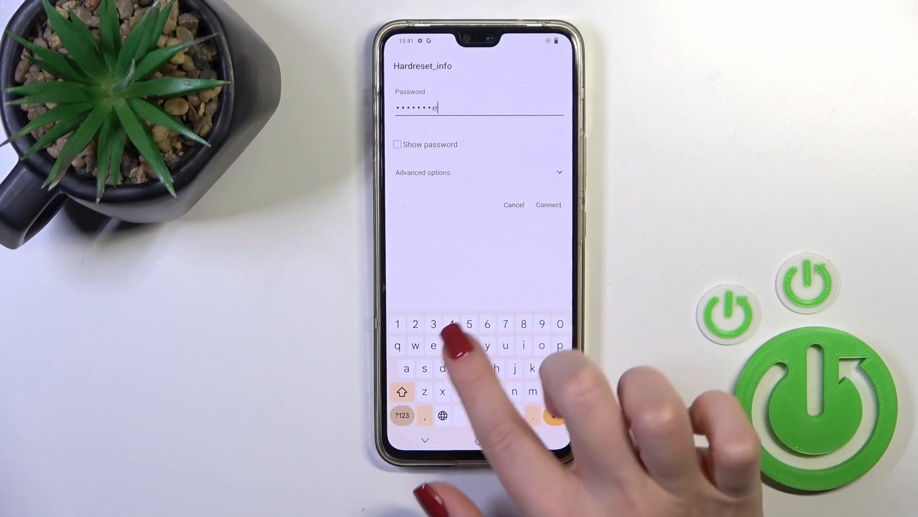
pyautogui.click(547, 204)
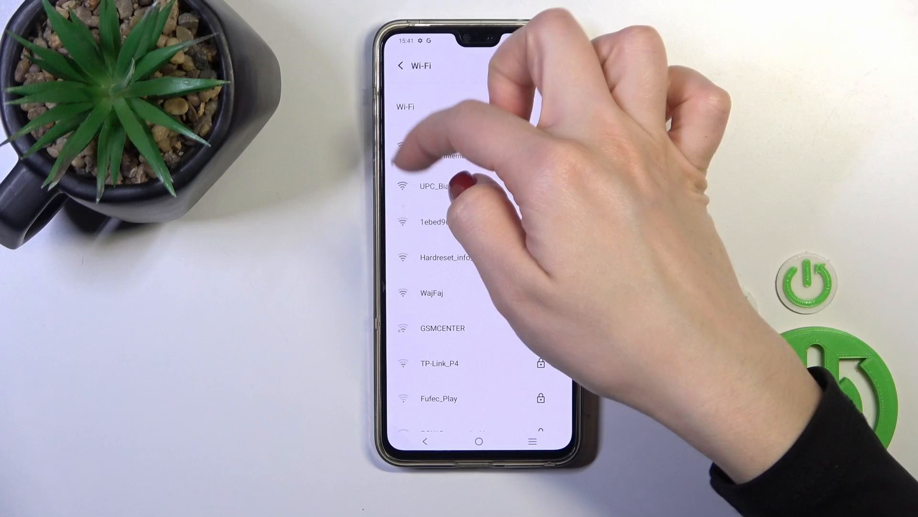
# - Switch Wi-Fi off so no networks are listed, keeping Hardreset_info saved
pyautogui.click(451, 155)
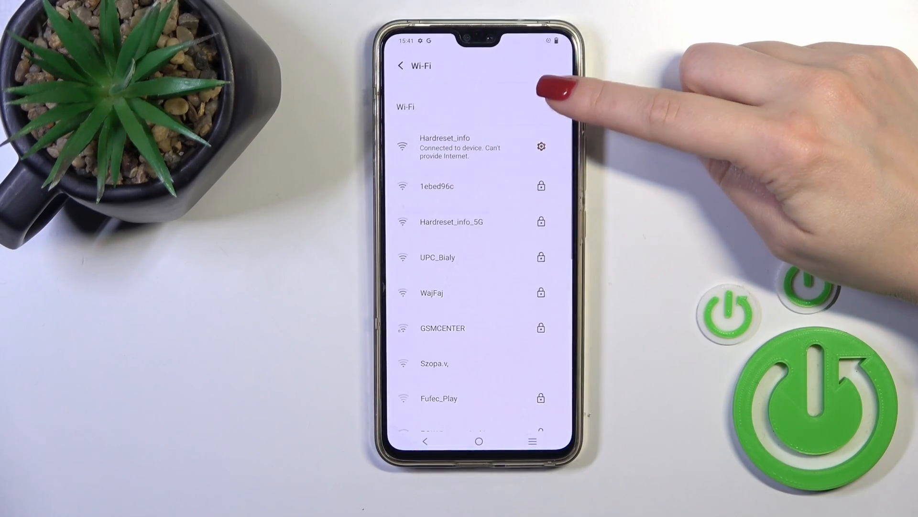
pyautogui.click(538, 96)
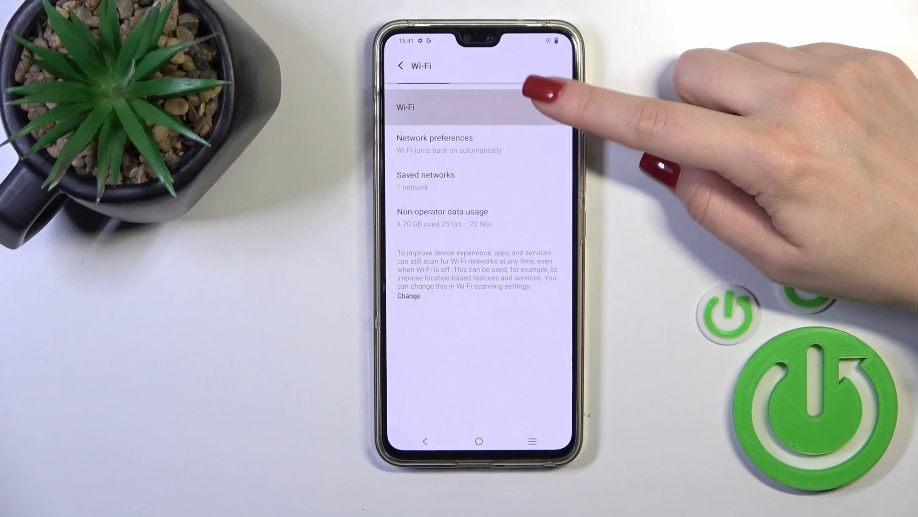
# - Leave Wi-Fi off and return to the phone's home screen
pyautogui.click(563, 106)
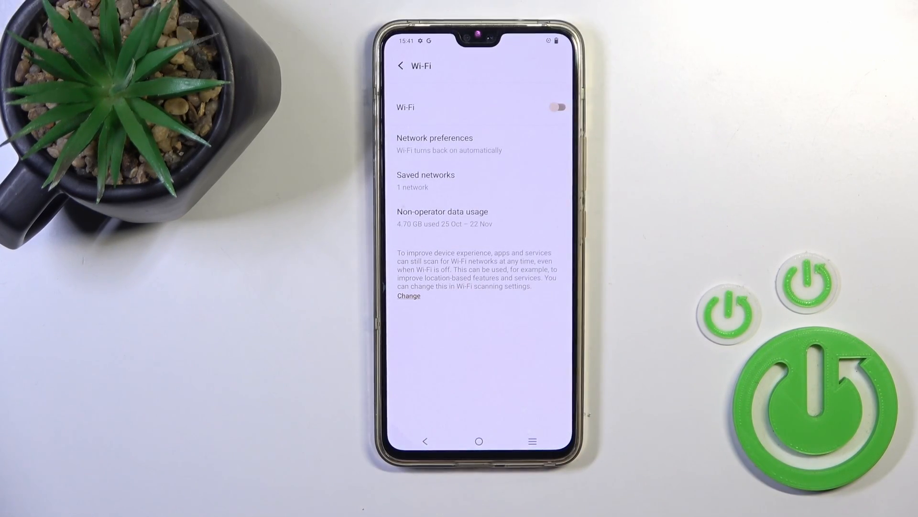
pyautogui.click(479, 441)
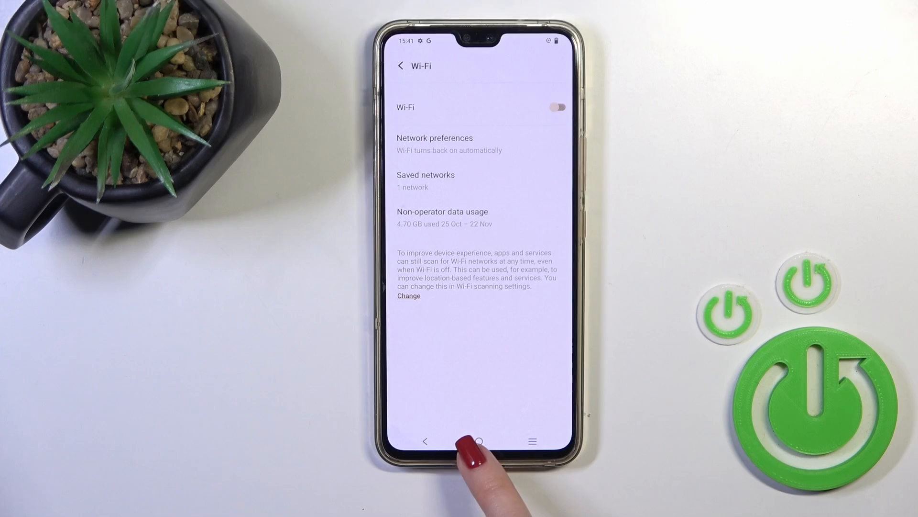
pyautogui.click(479, 441)
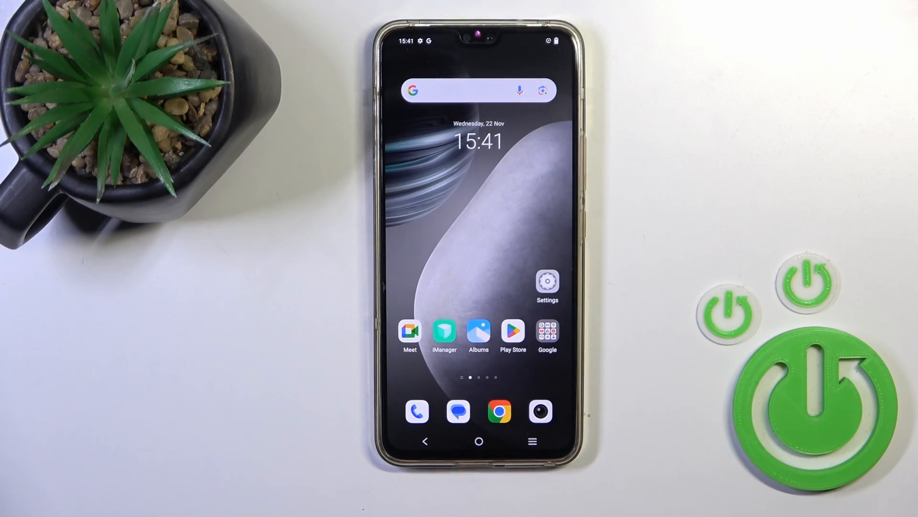